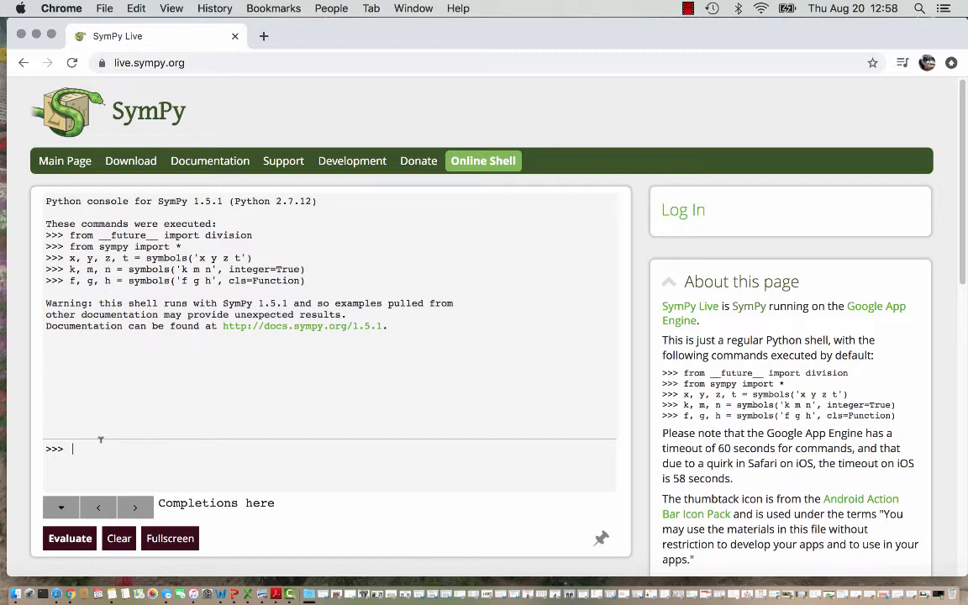
Enter M = Matrix([[6,4,3,8],[3,2,1,3],[1,1,1,2]]) at the prompt
type("M =")
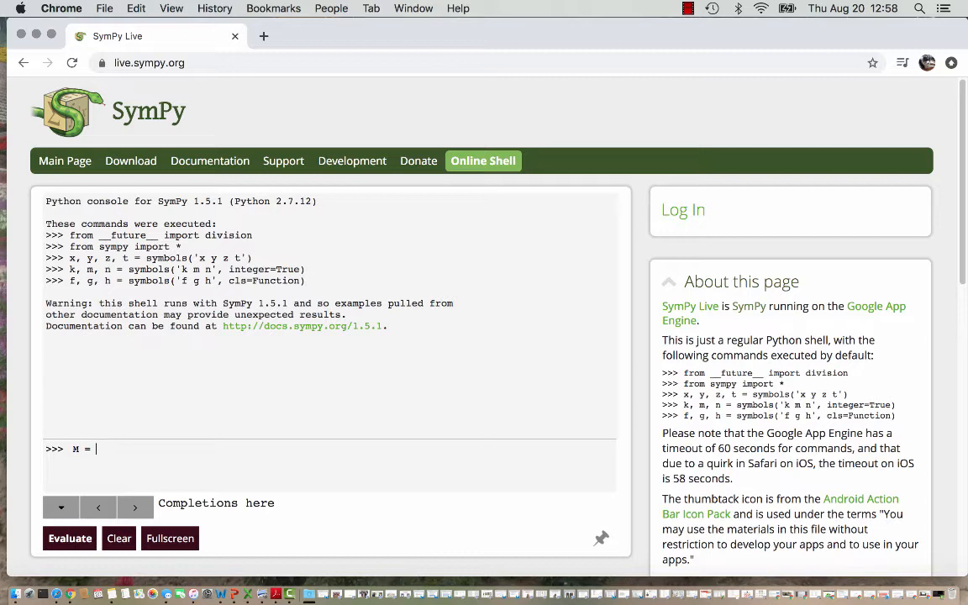
type("Matrix")
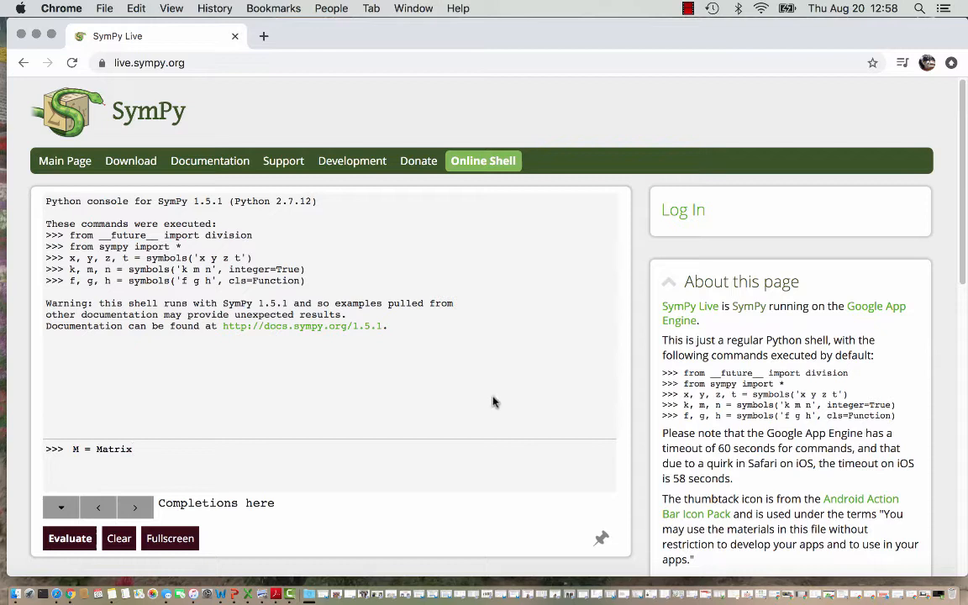
type("(")
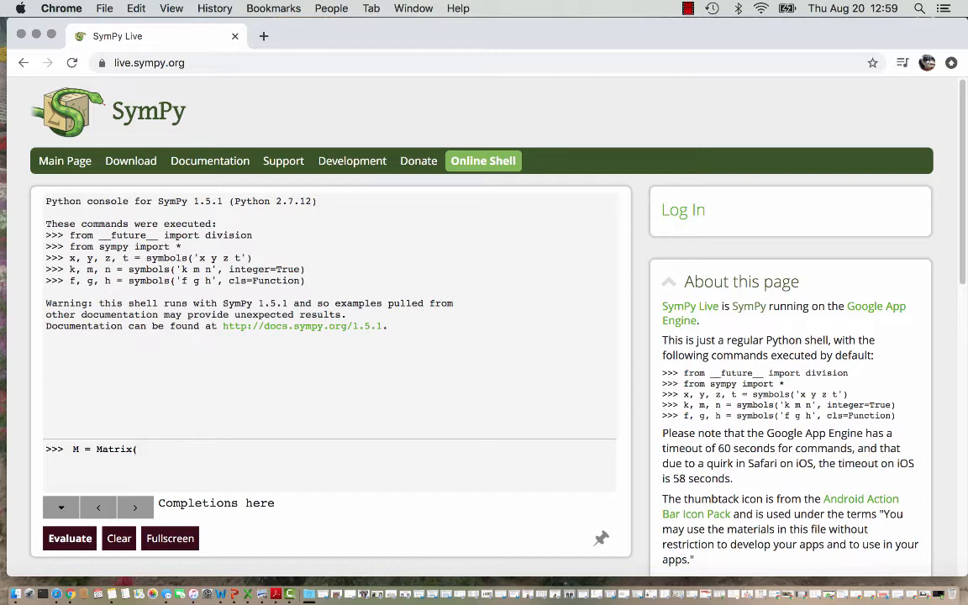
type("[")
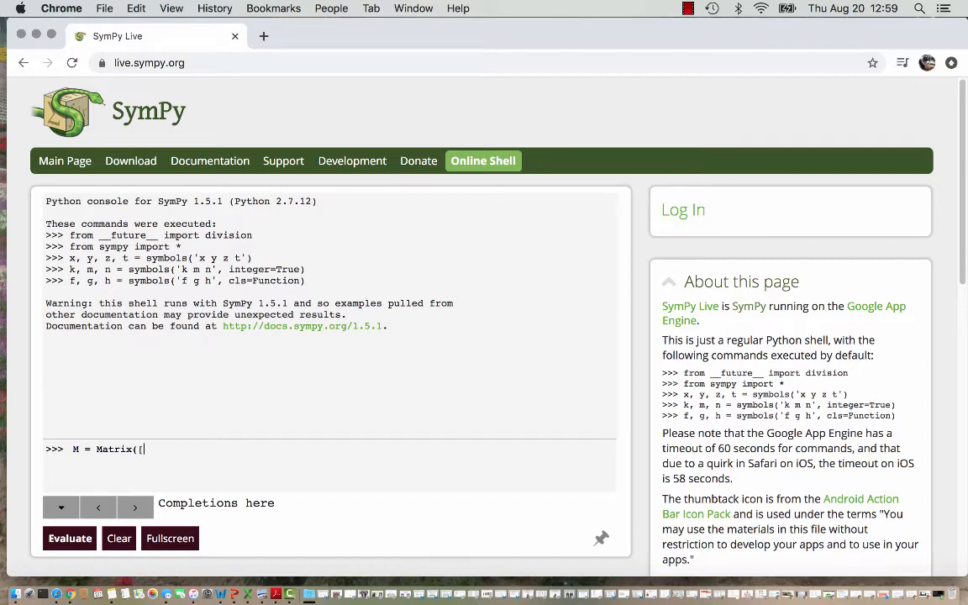
type("[")
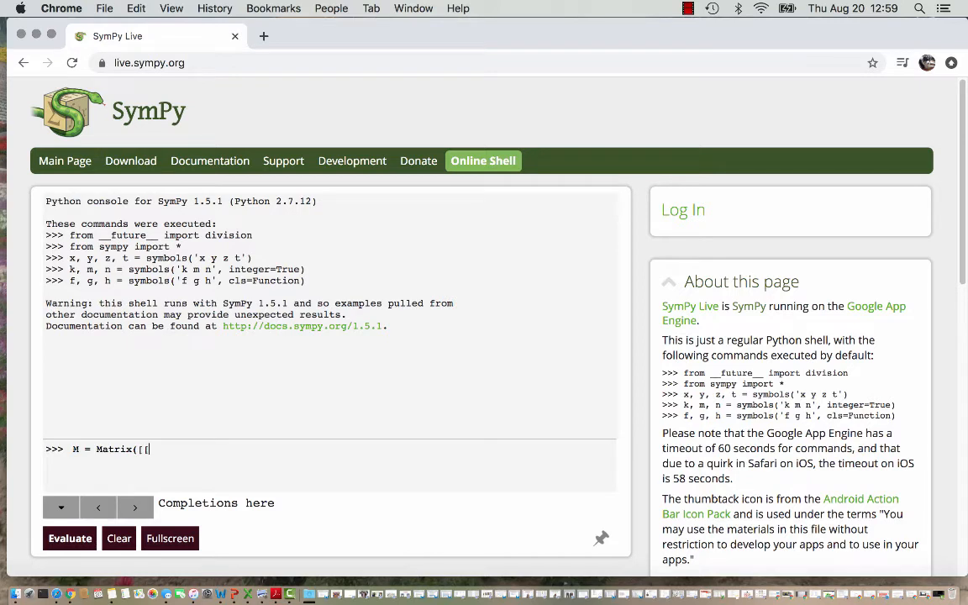
type("6,")
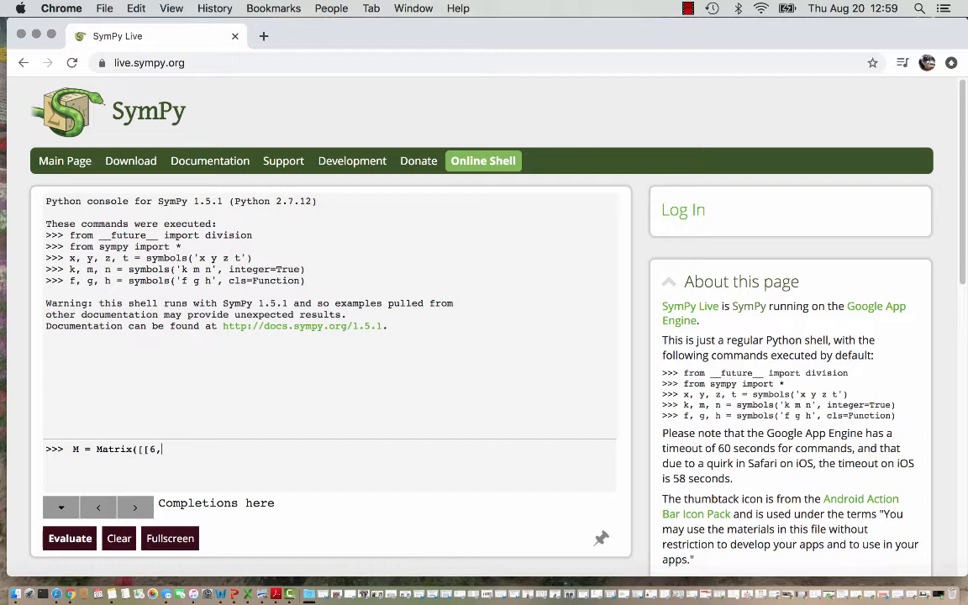
type("4,")
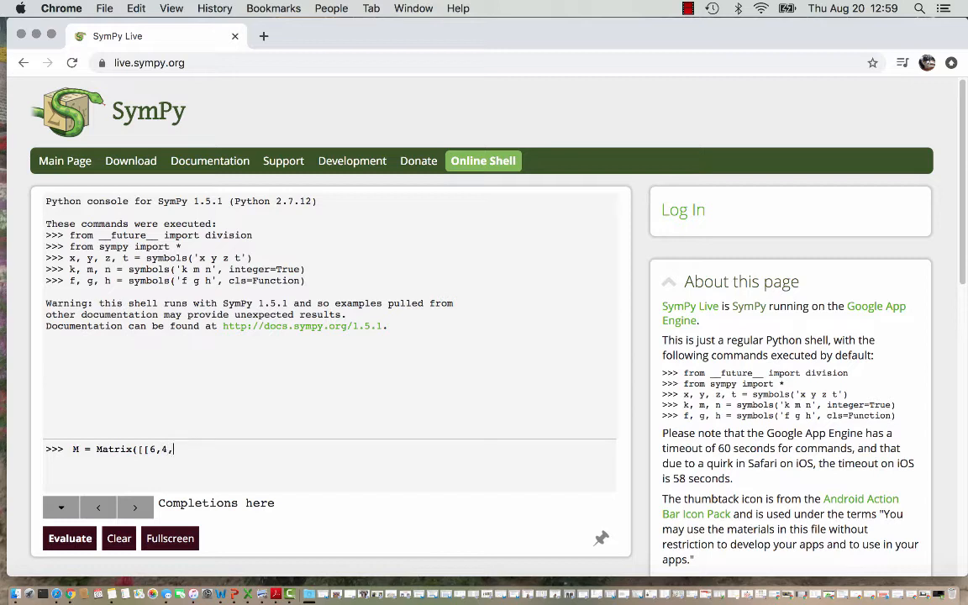
type("3,8")
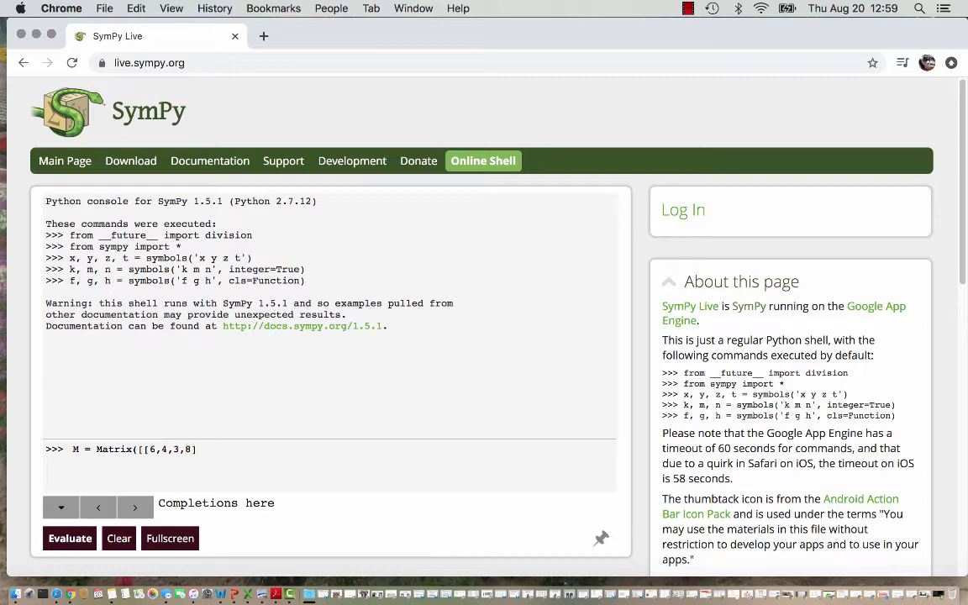
type(",")
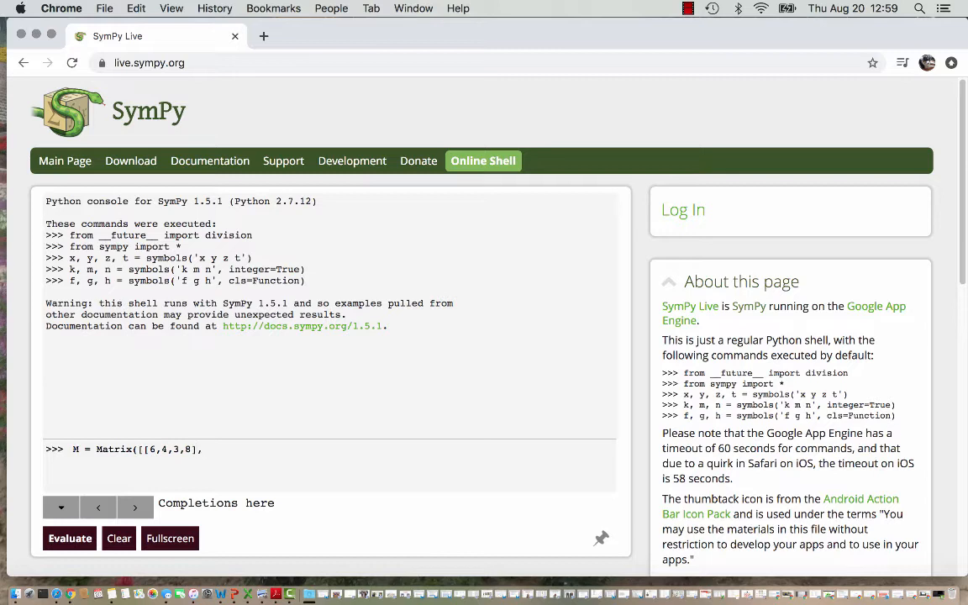
type(",[3,")
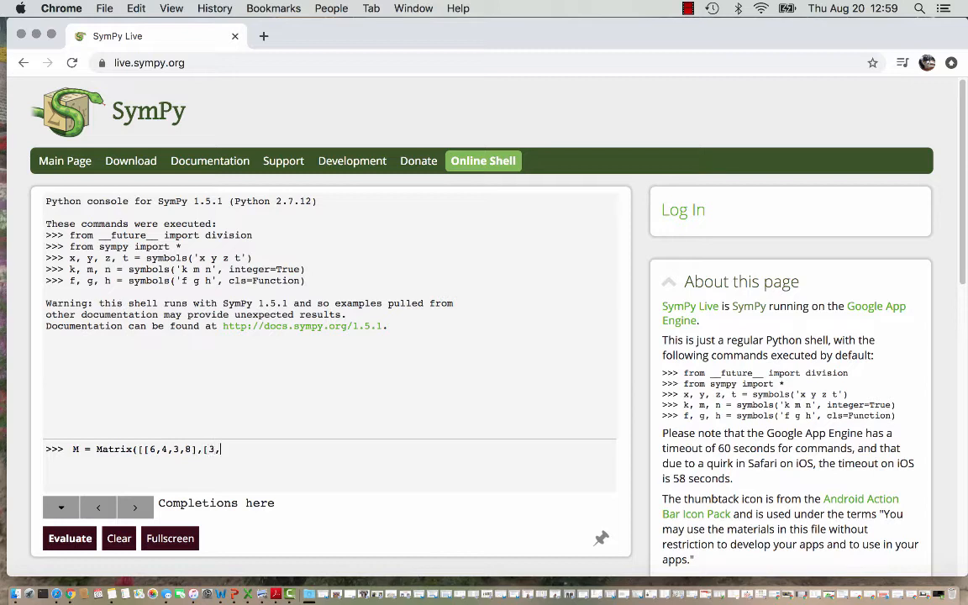
type("2,1,")
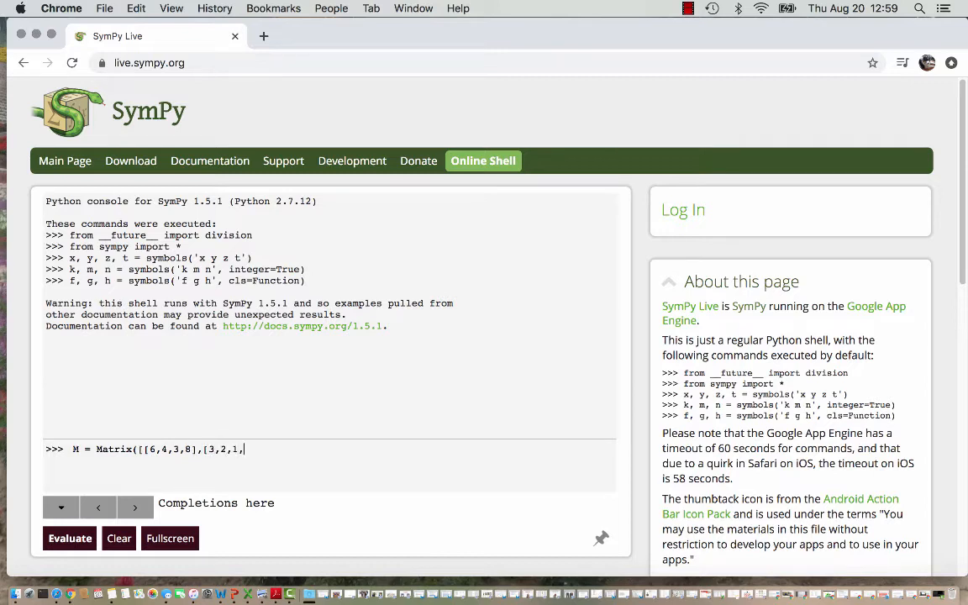
type("3")
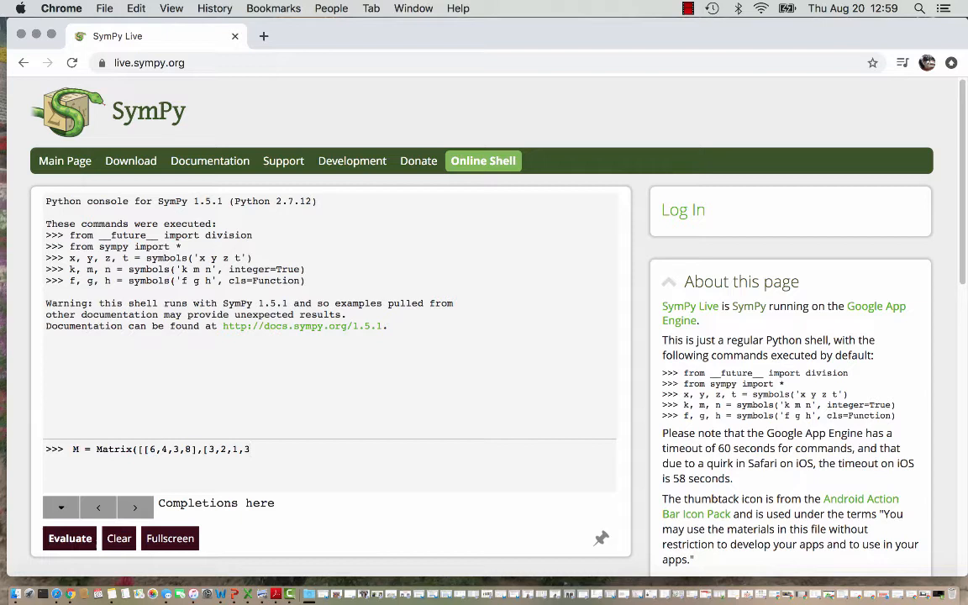
type("],")
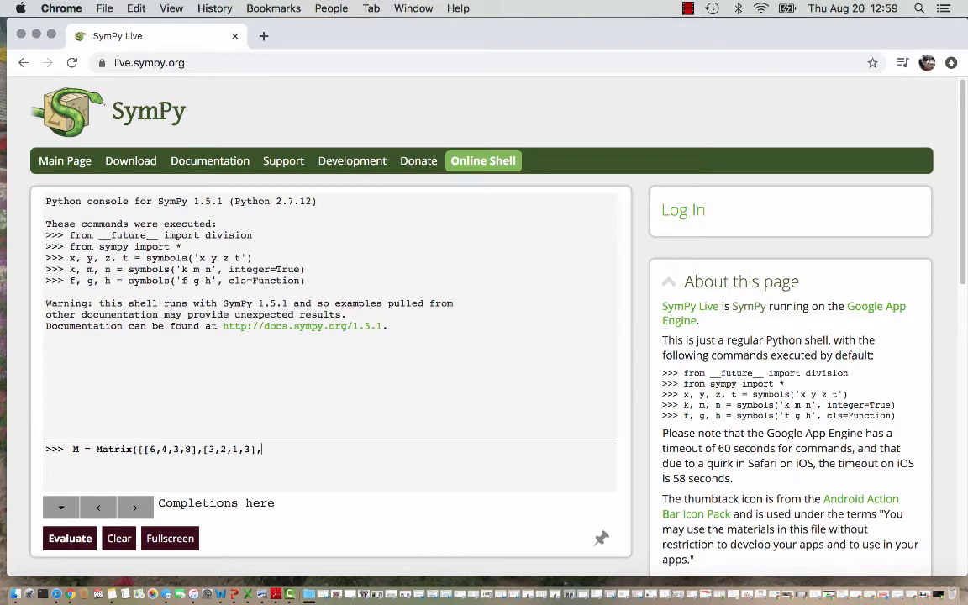
type("[")
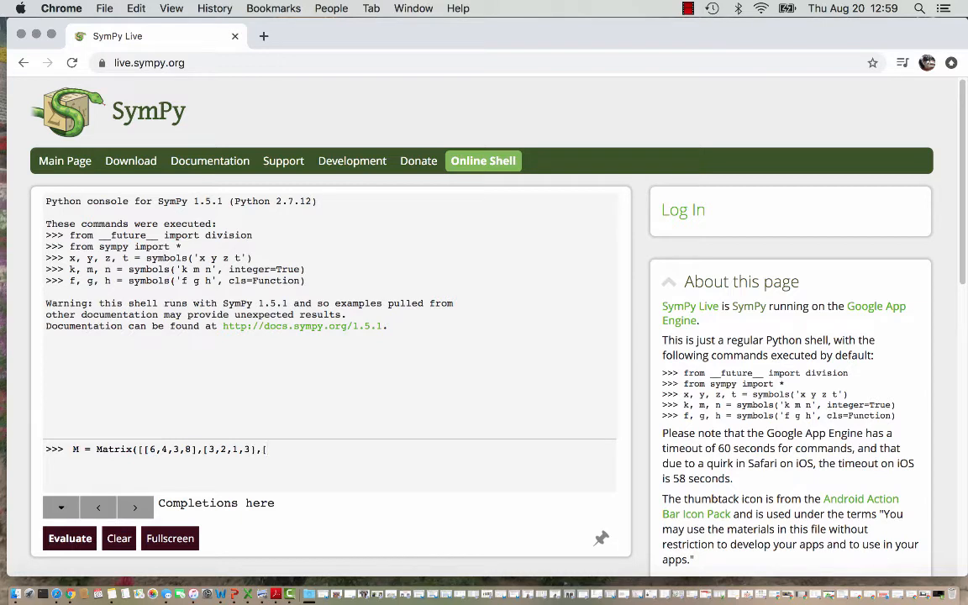
type("1,1")
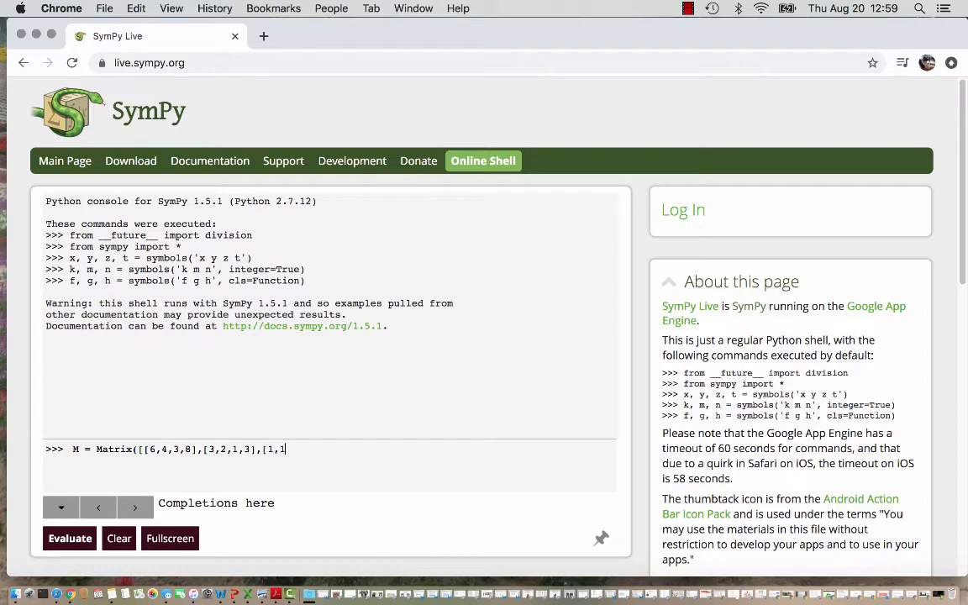
type(",1,2")
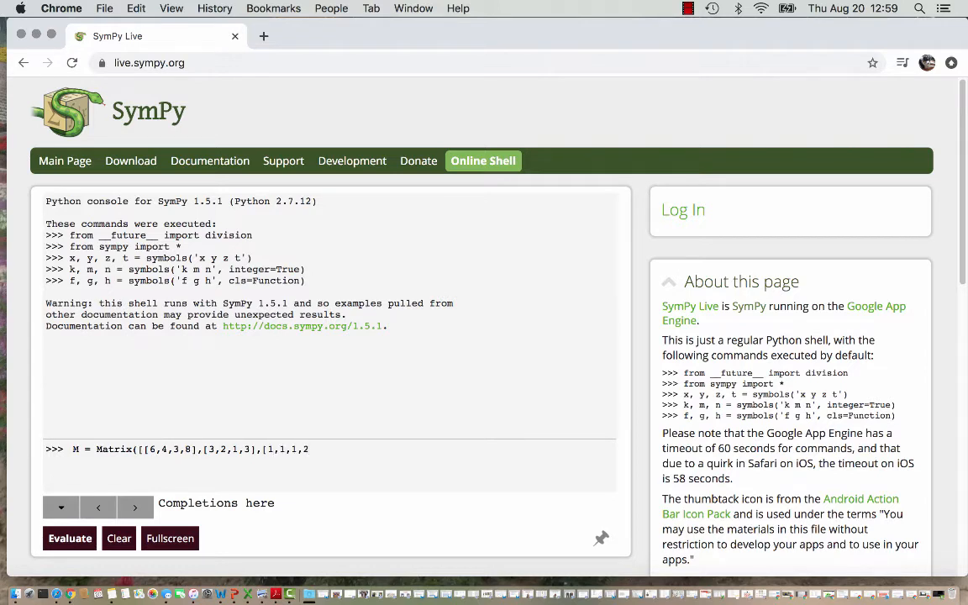
type("]]")
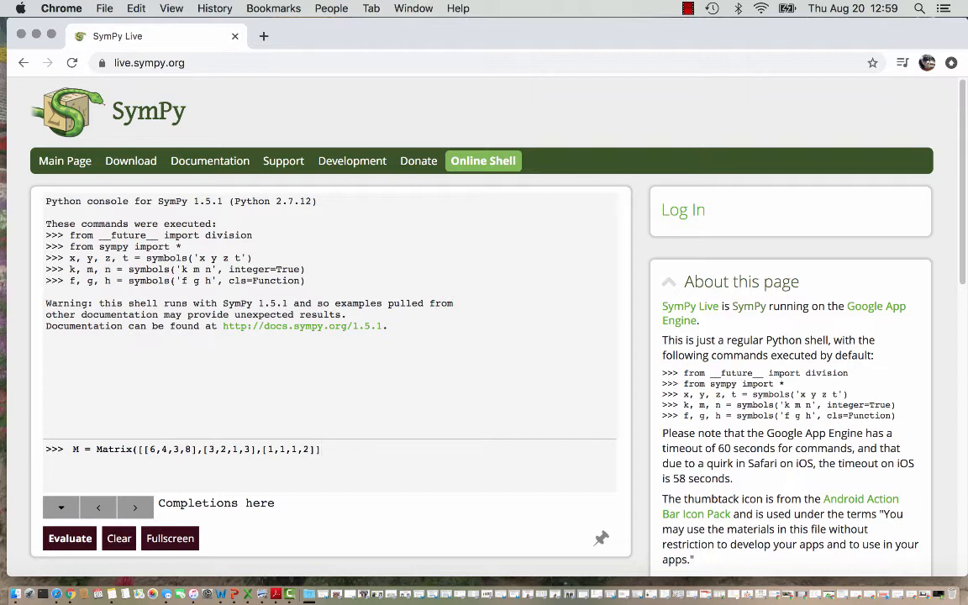
type(")")
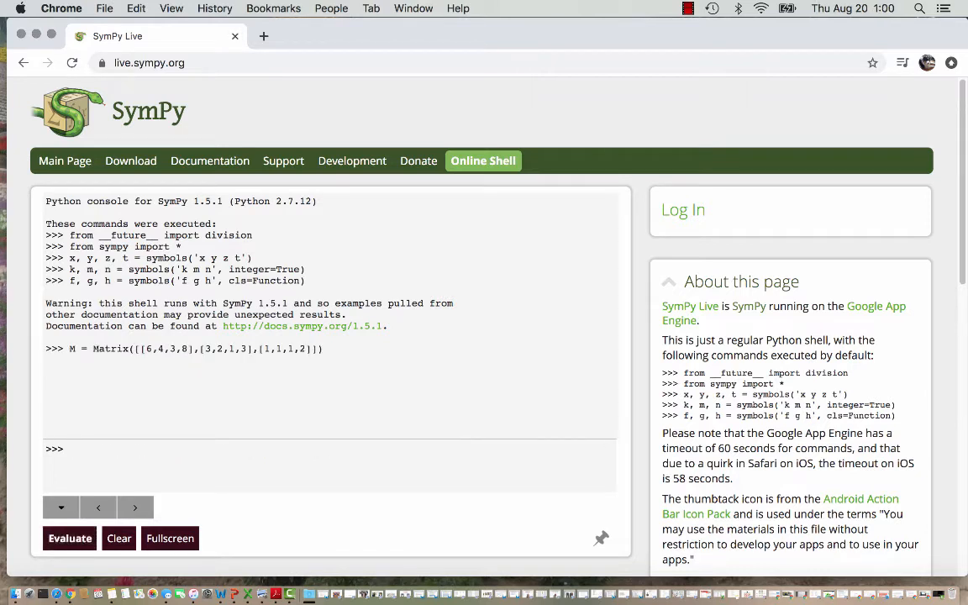
Evaluate M to display it as a 3×4 matrix, then begin the line 'R ='
type("M")
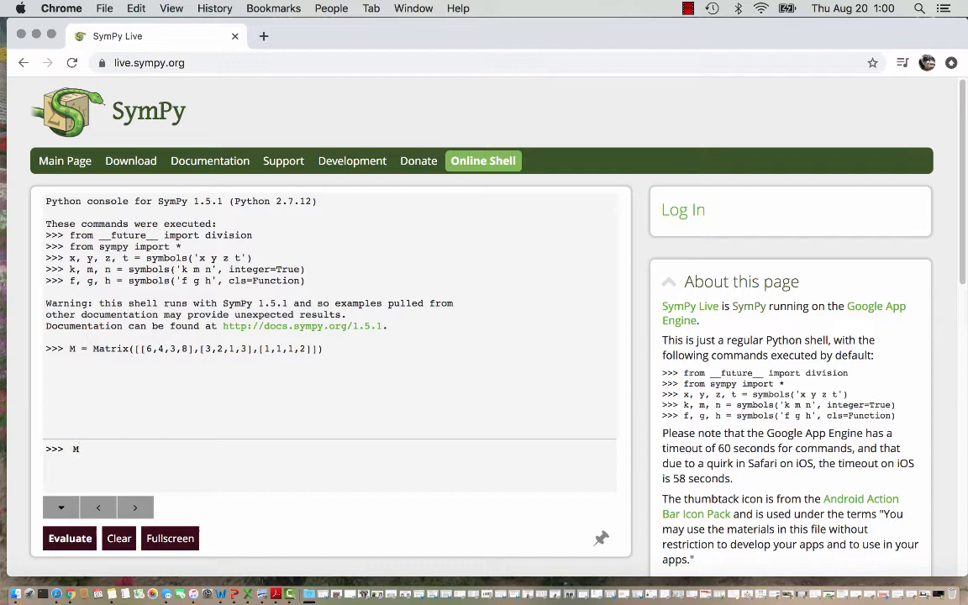
left_click(71, 538)
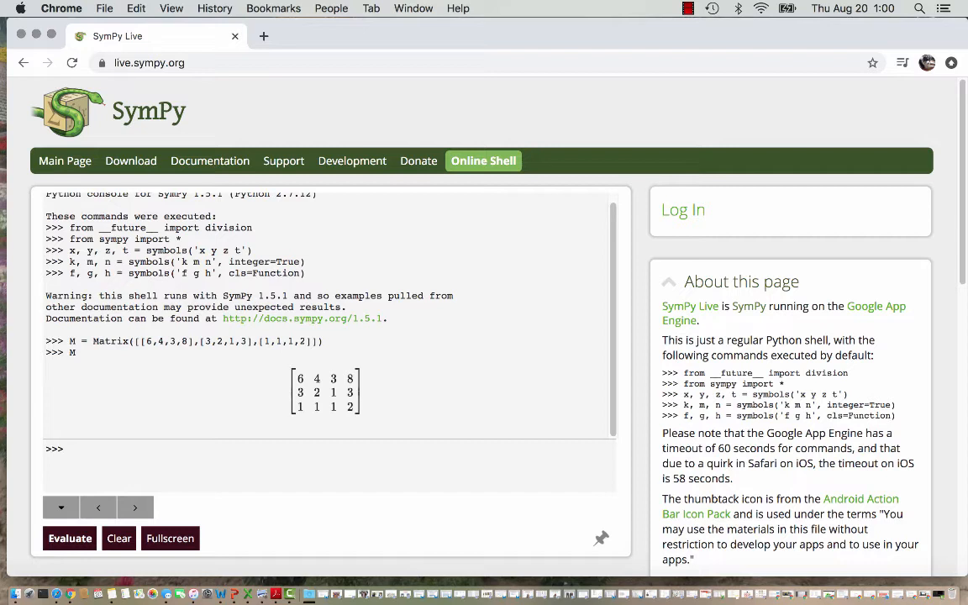
type("R =")
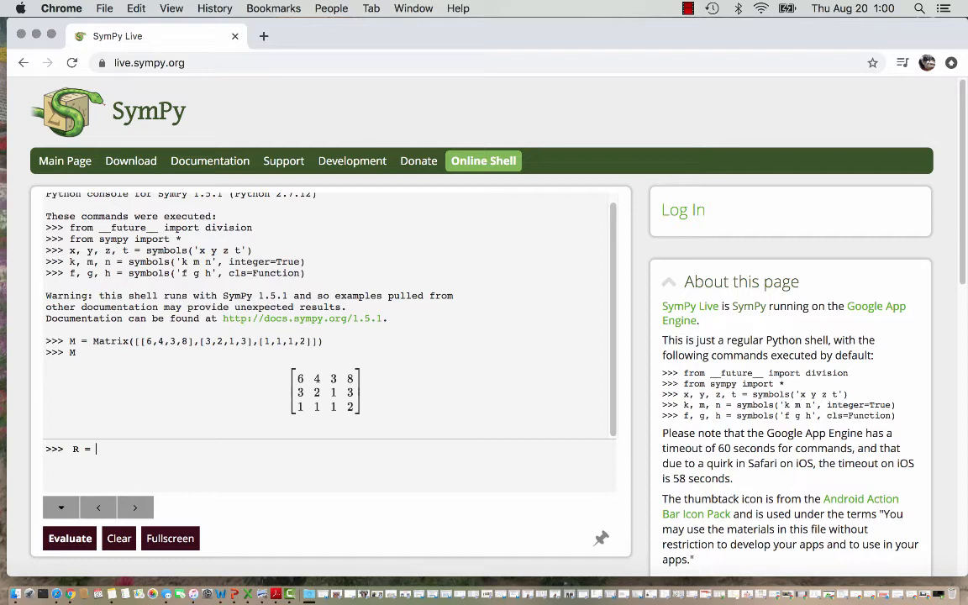
Assign R = M.rref()[0] and evaluate R to show [[1,0,0,1],[0,1,0,-1],[0,0,1,2]]
type("M")
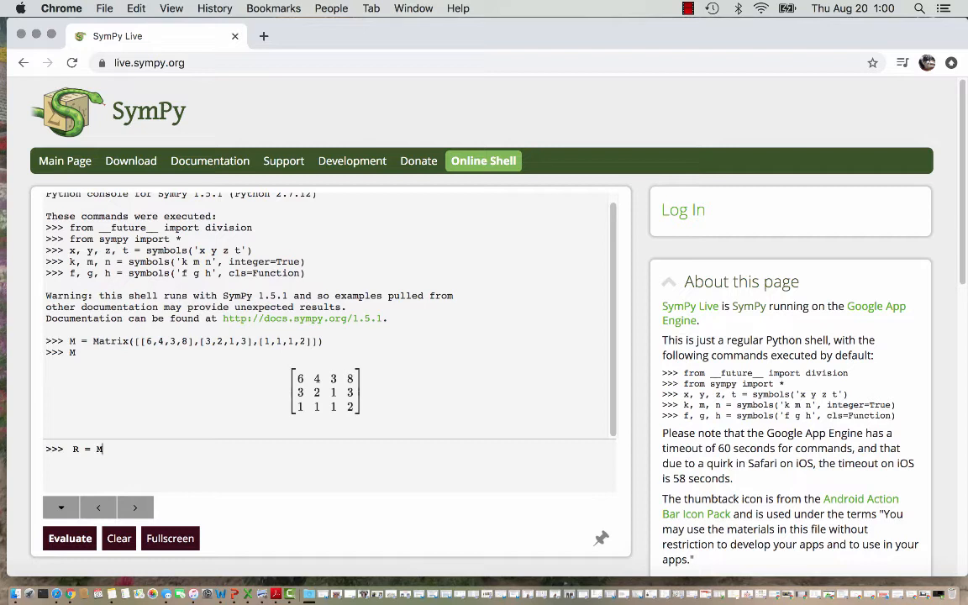
type(".")
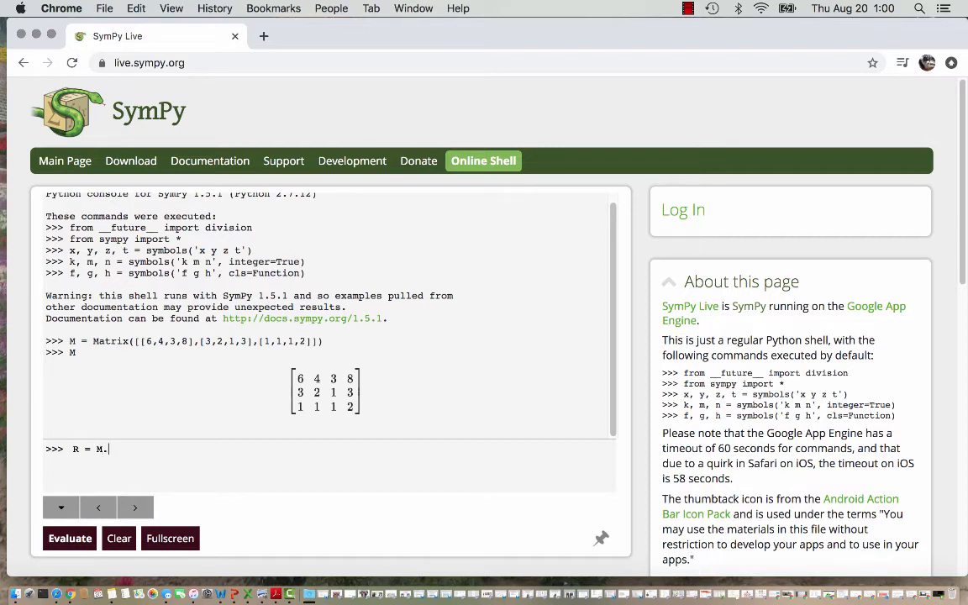
type("rref")
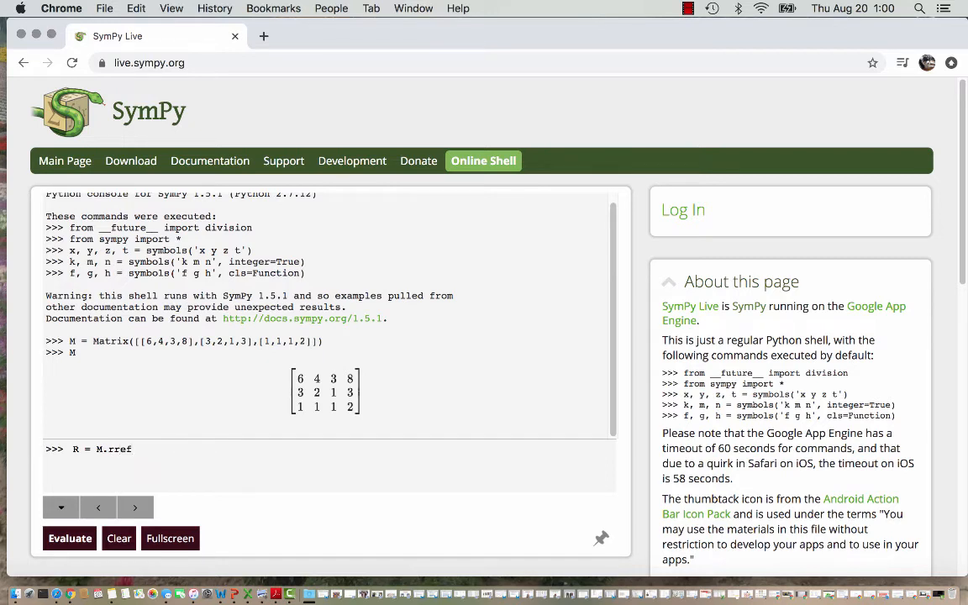
type("()")
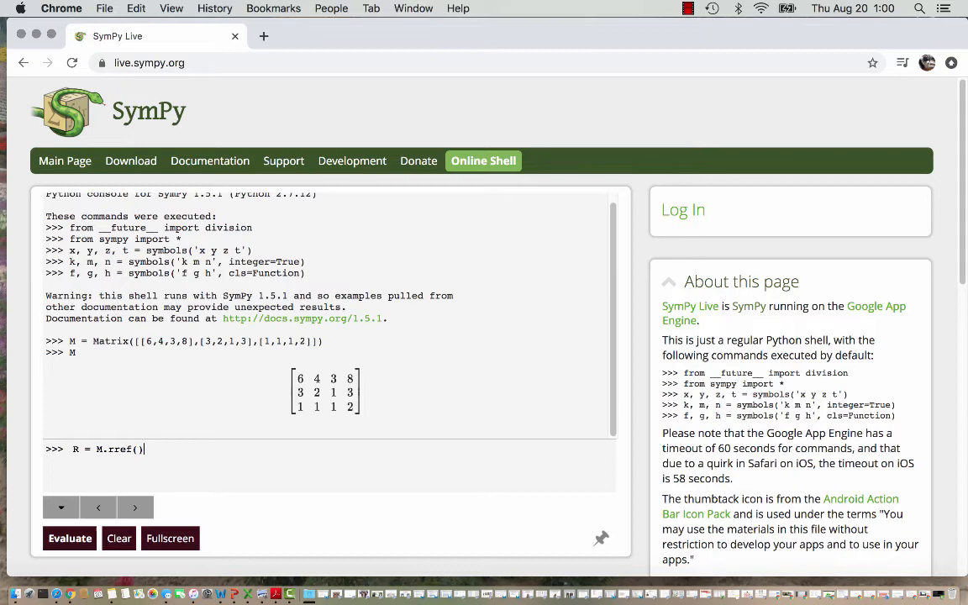
type("[0]")
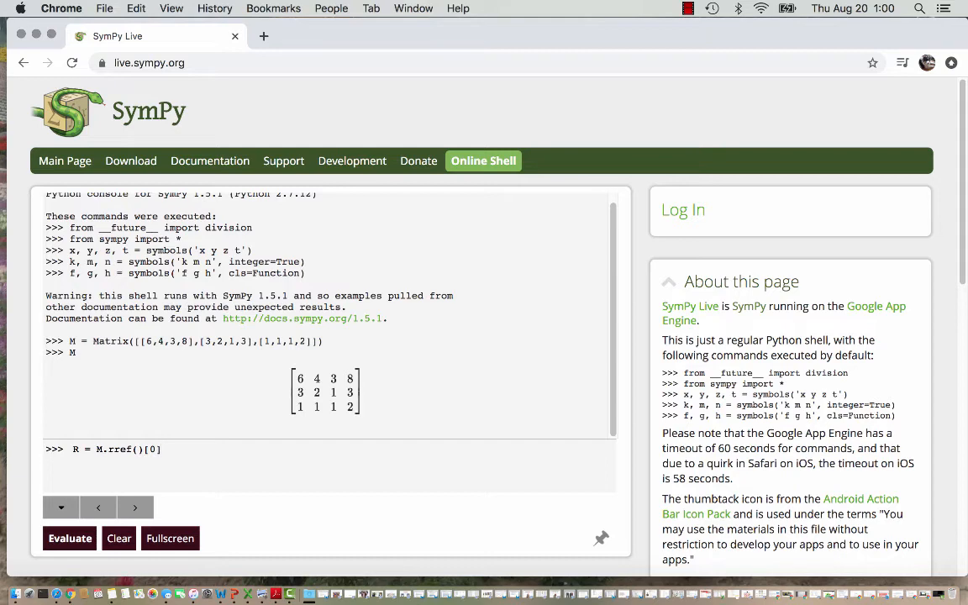
left_click(70, 538)
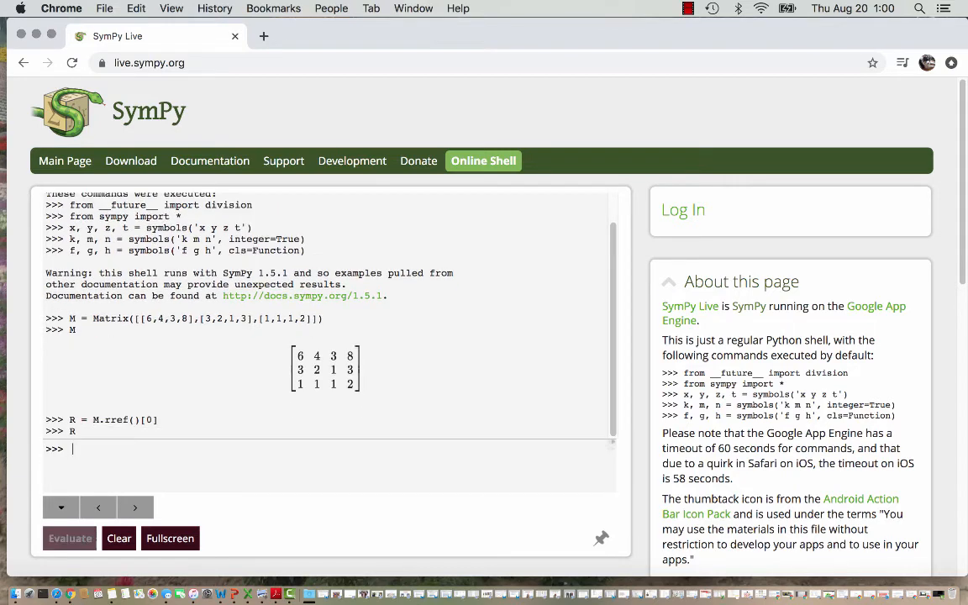
left_click(70, 538)
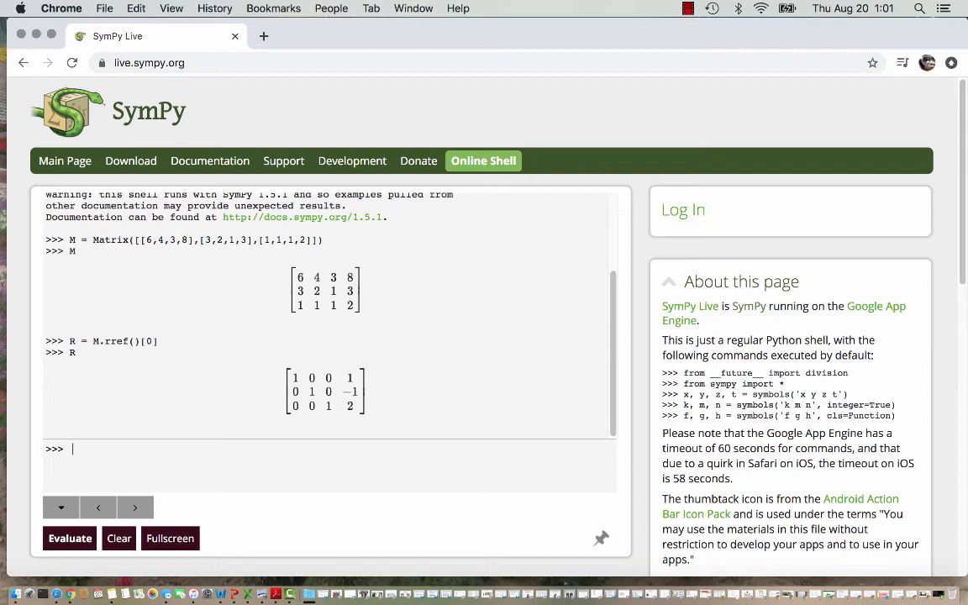
Begin a new command 'M.rref' at the prompt without evaluating it
type("M")
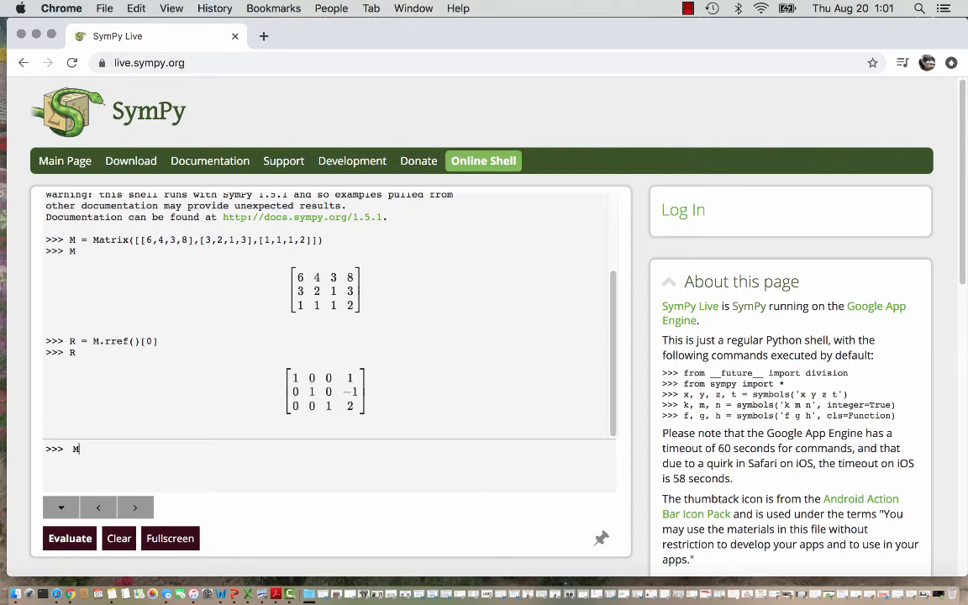
type(".rr")
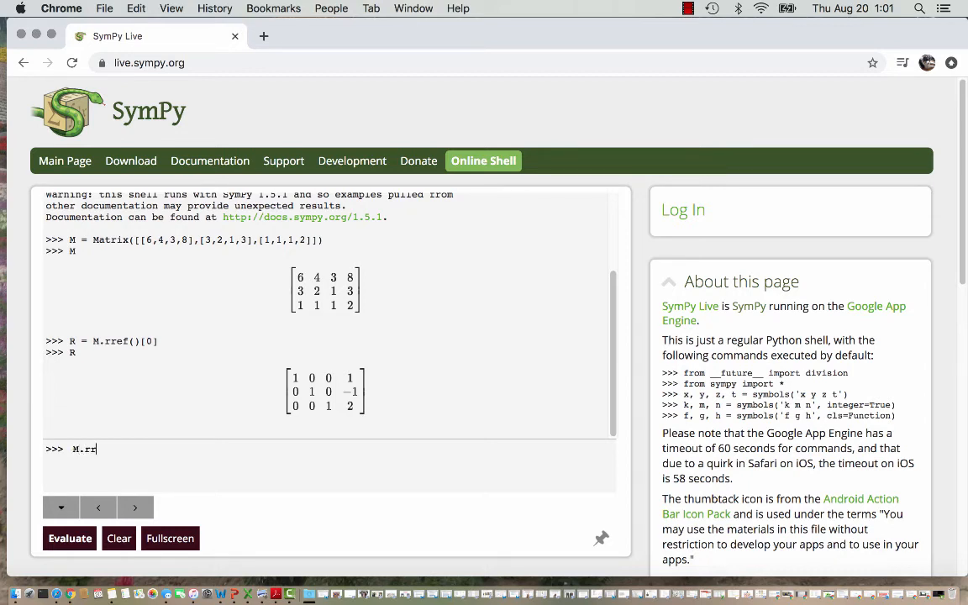
type("ef")
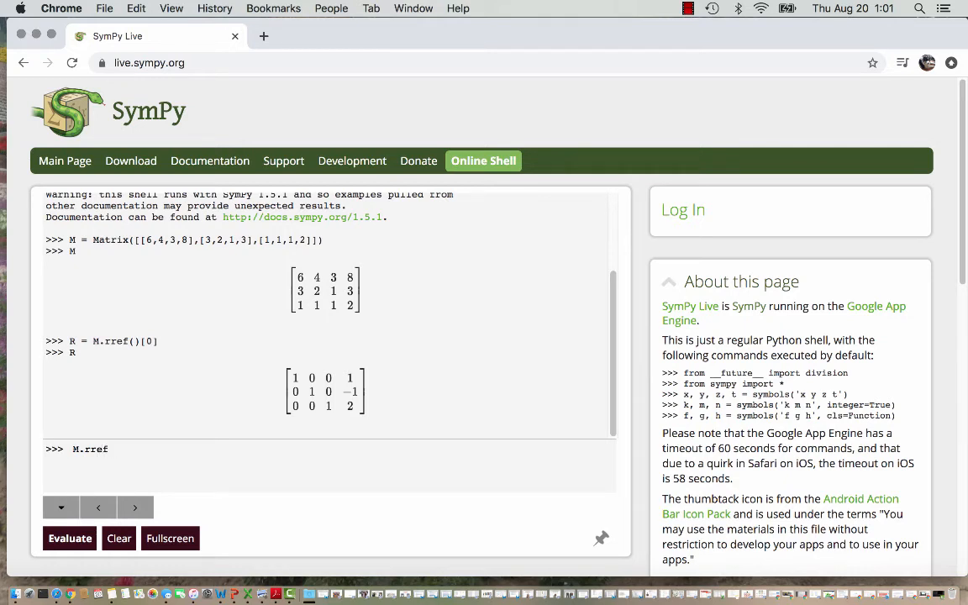